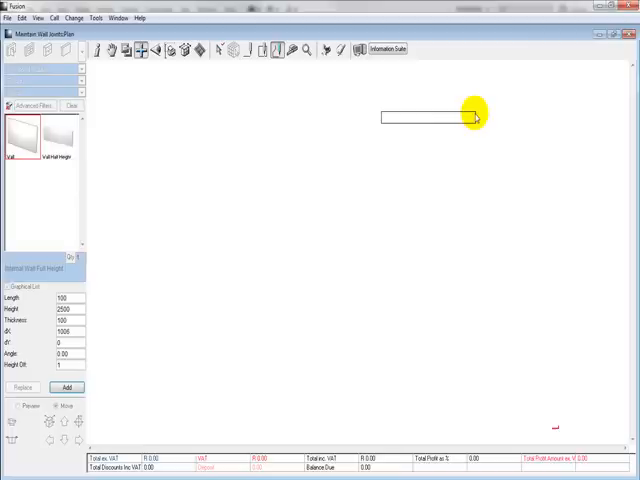
Step: Draw the straight exterior walls as an open rectangle, leaving the upper-left corner unjoined
left_click_drag(478, 118, 478, 304)
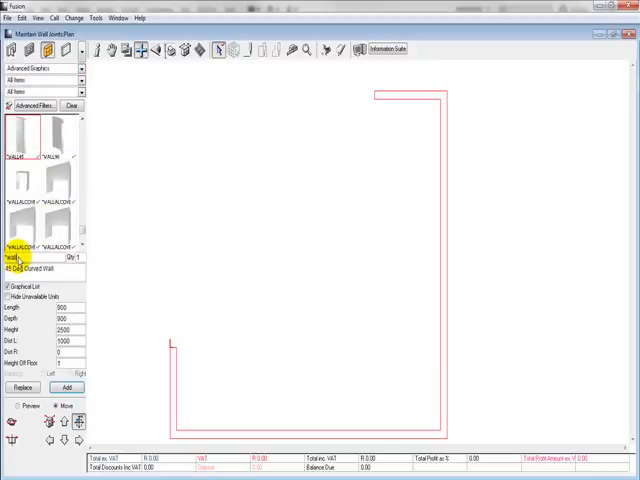
Step: Select the 90 Deg Curved Wall thumbnail so its dimension settings appear
left_click(58, 140)
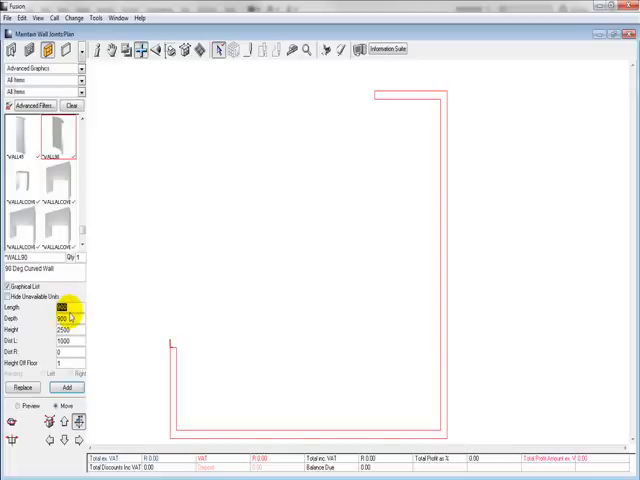
mouse_move(144, 276)
type("3100")
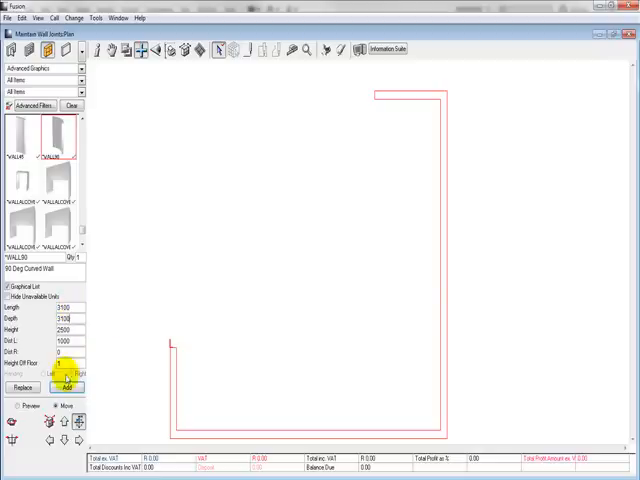
Step: Add the curved wall to join the left wall end to the top wall, closing the outline
left_click(66, 388)
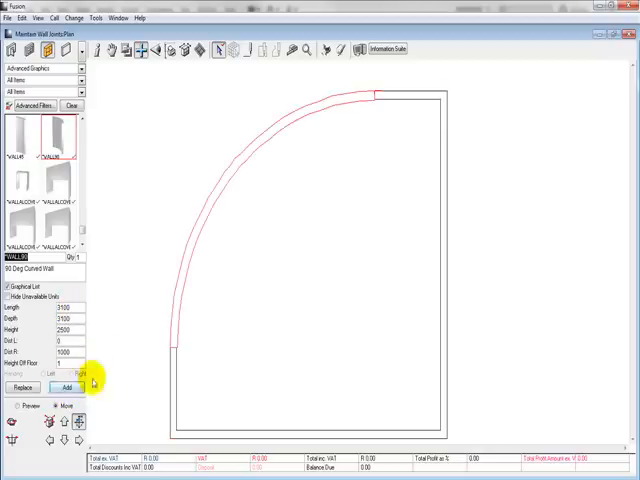